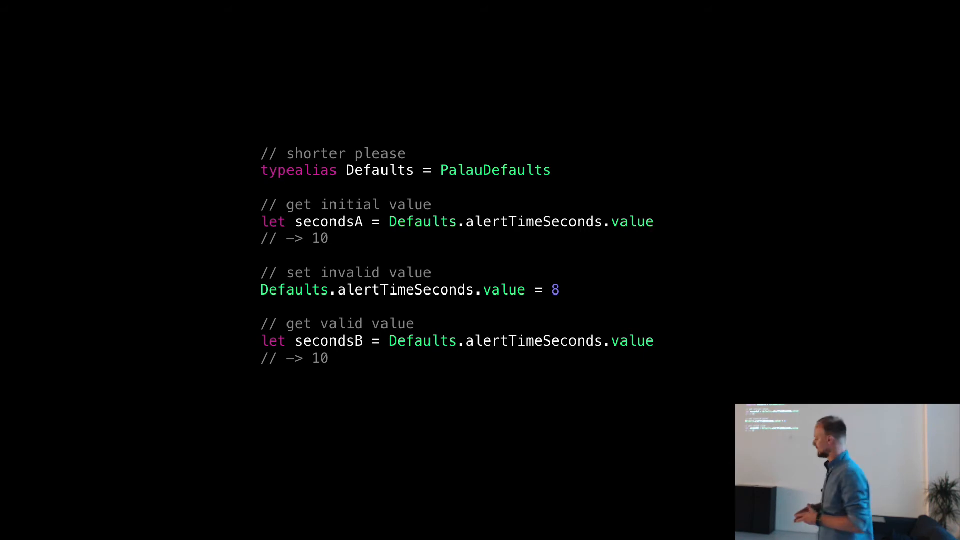
# Advance to the slide where setting loginDate reports new and previous dates.
pyautogui.press('right')
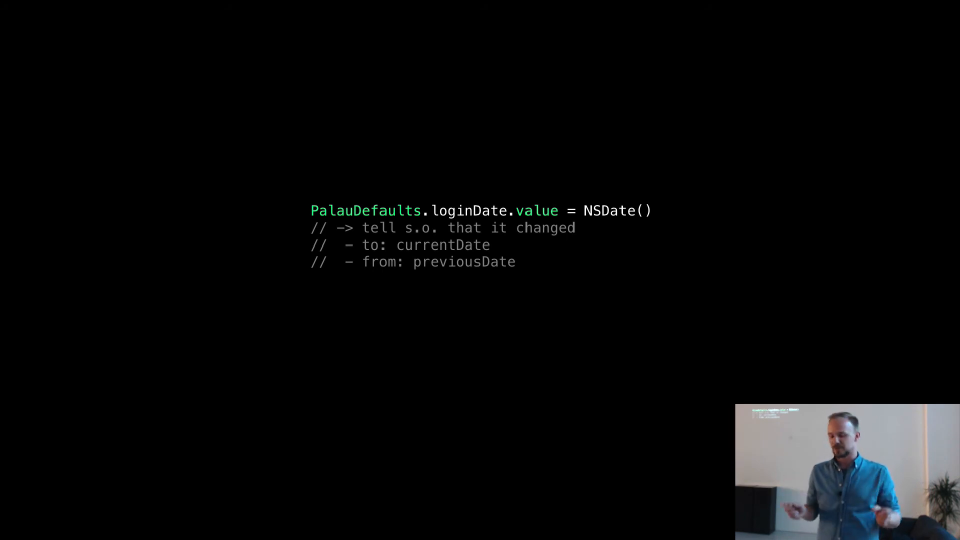
# Advance to the YearSettings slide showing a 2016 struct with value 100.
pyautogui.press('right')
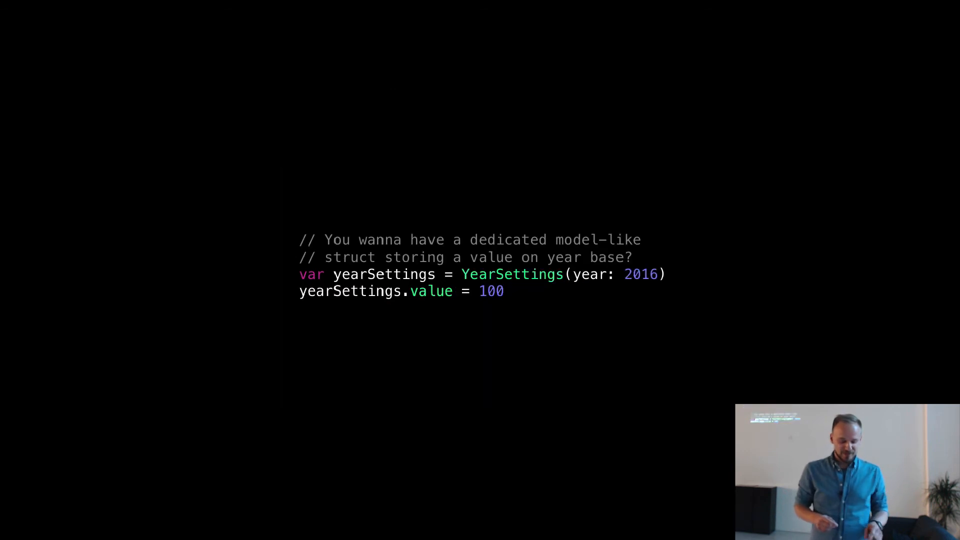